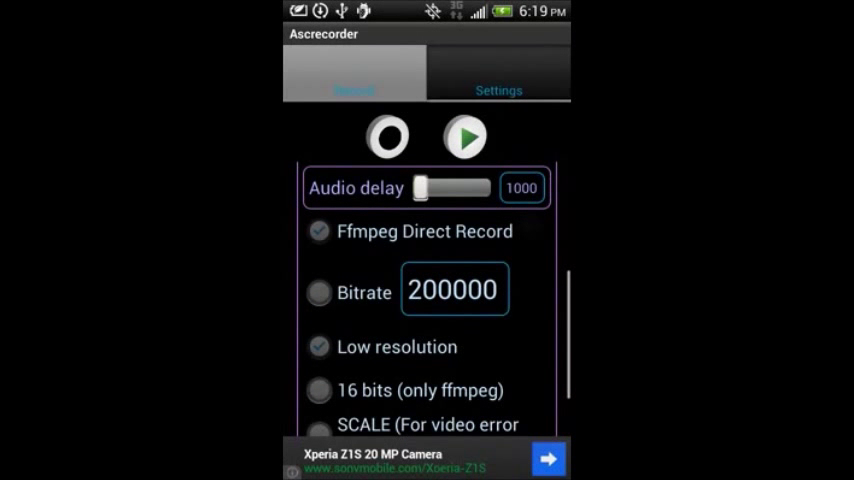
Browse the Ascrecorder app's settings, tutorial and recording options on the phone.
click(500, 90)
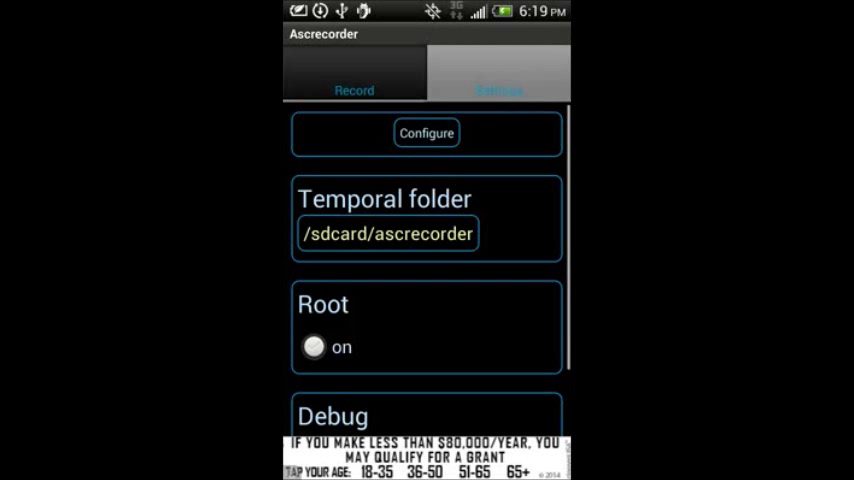
scroll(down, 3)
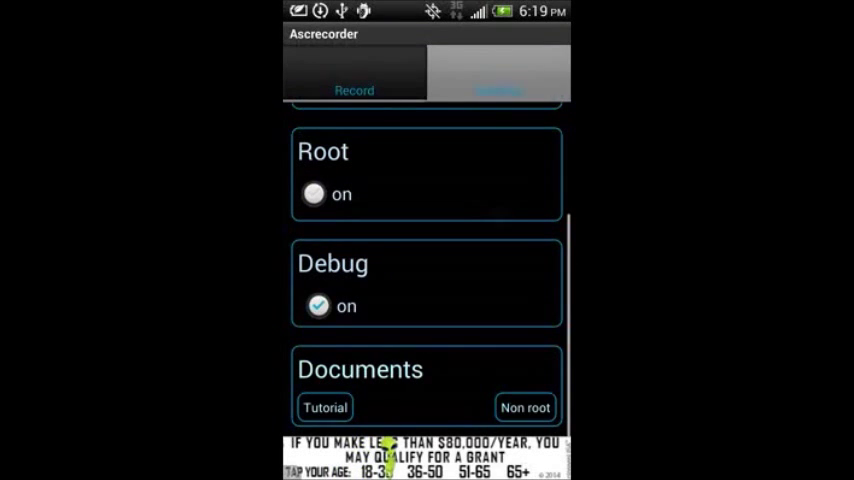
click(324, 408)
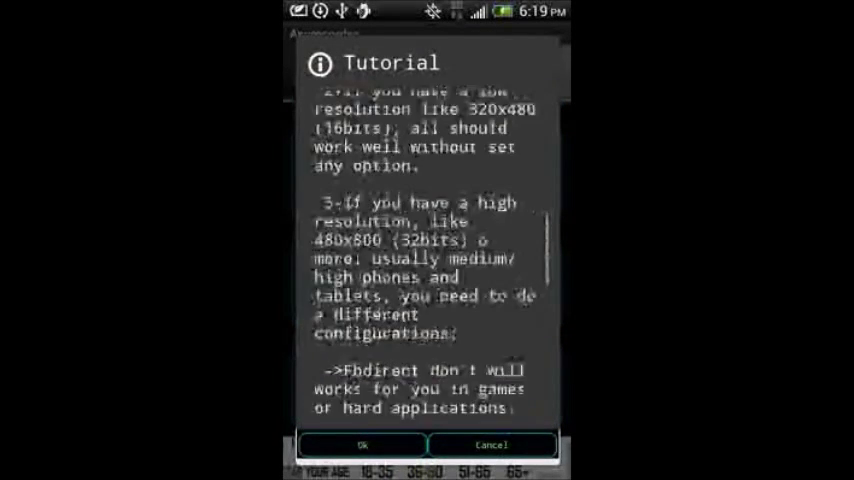
click(362, 444)
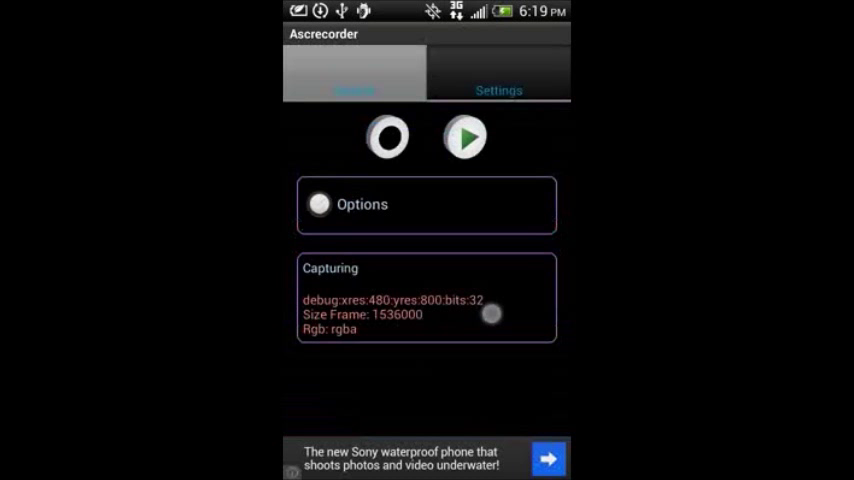
click(318, 204)
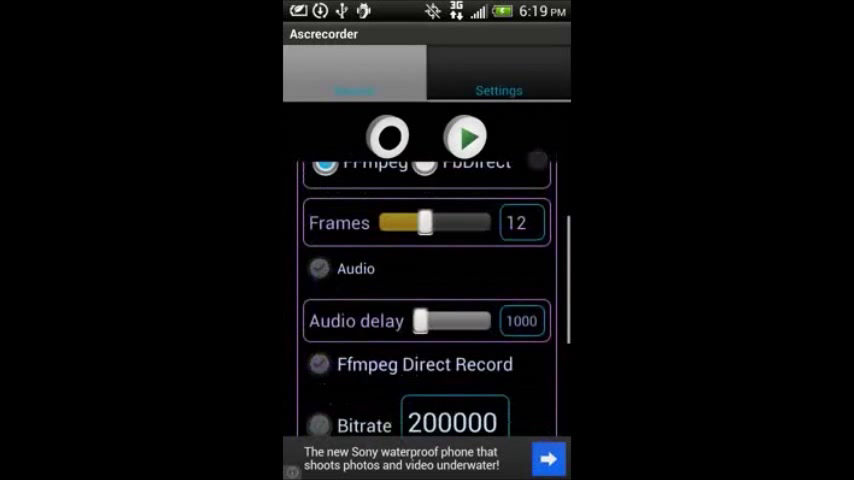
scroll(down, 3)
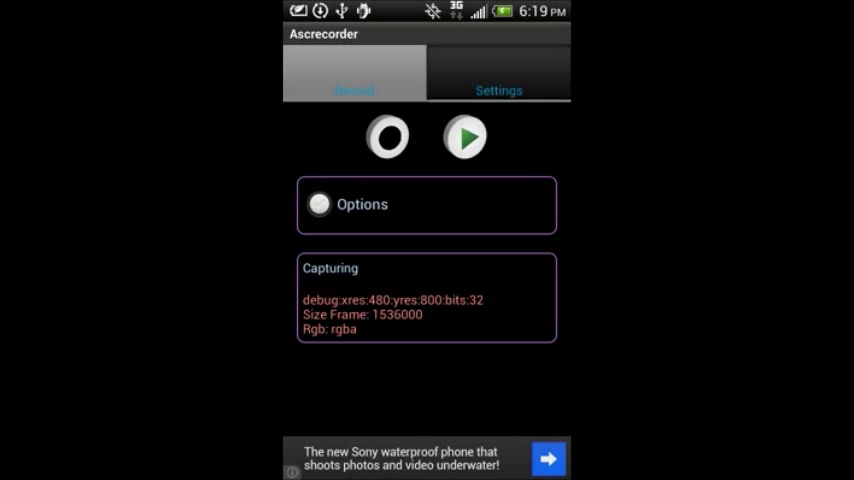
Search Google Play Store for 'ascrecorder' so the installed Screen Recorder app lists first.
click(548, 458)
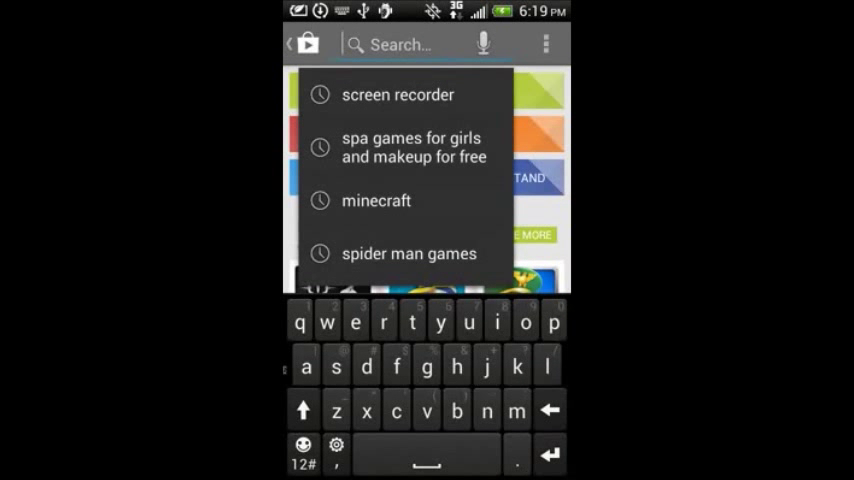
text(ascreco)
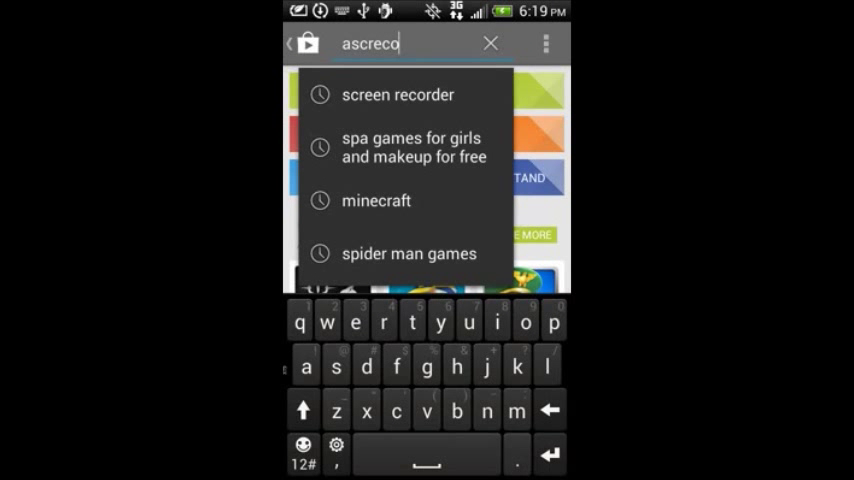
text(rder)
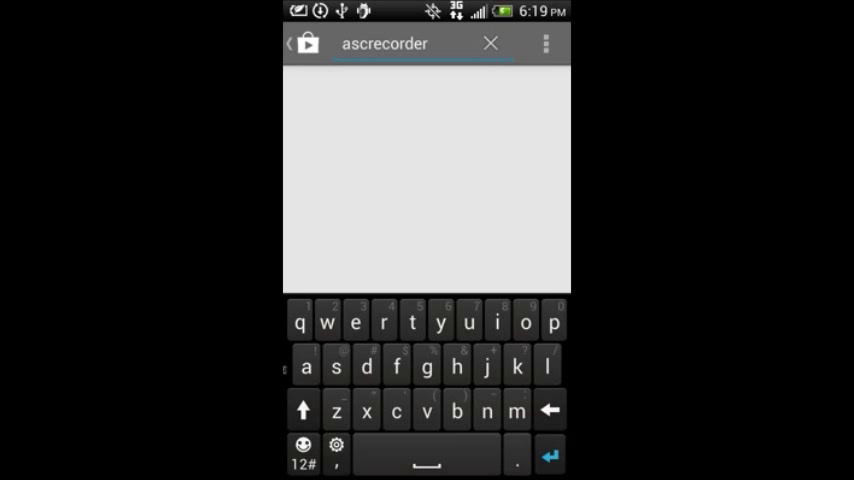
key(Enter)
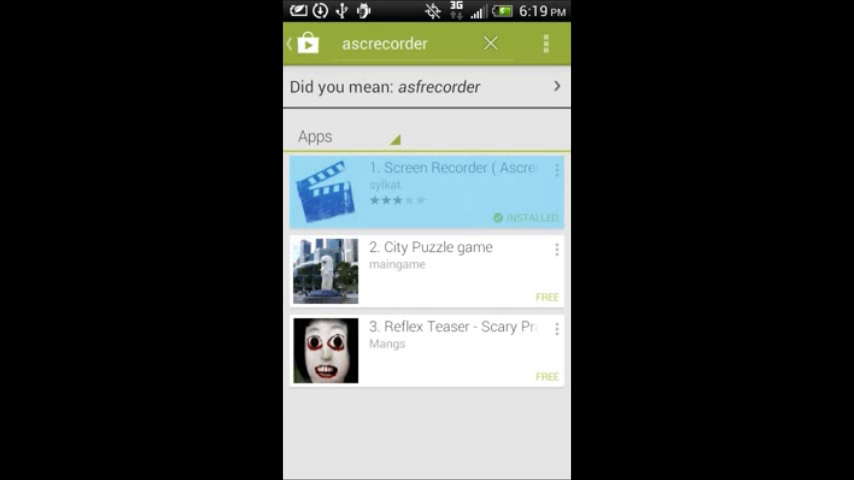
Review the Screen Recorder listing's What's new notes and description, then launch the app.
click(428, 192)
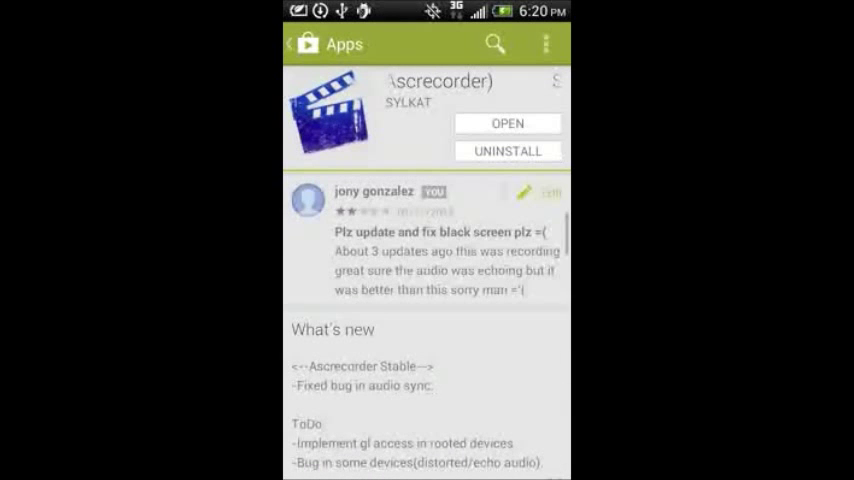
scroll(down, 3)
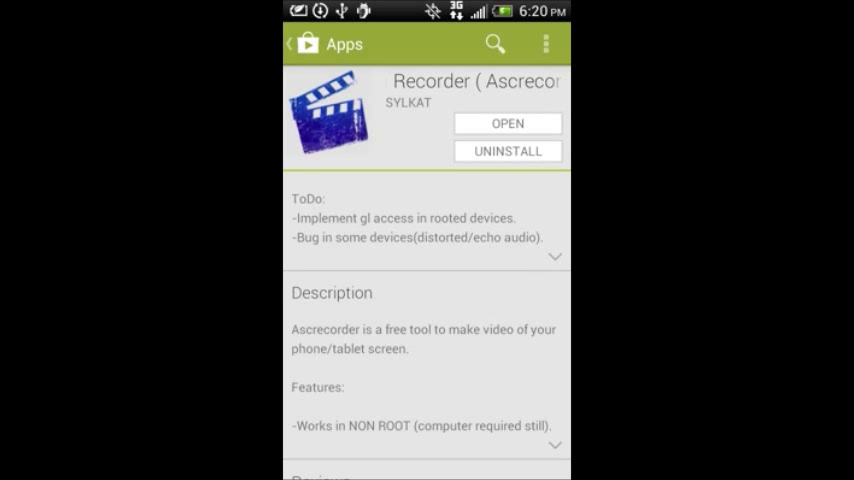
scroll(down, 3)
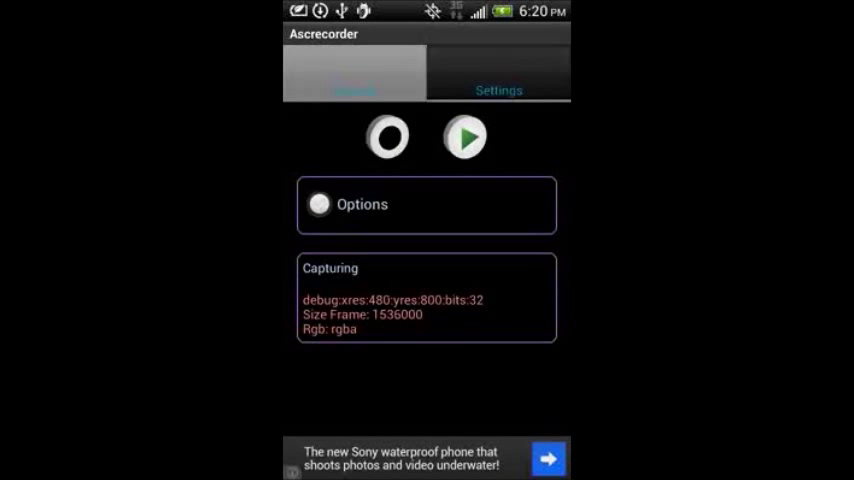
click(388, 136)
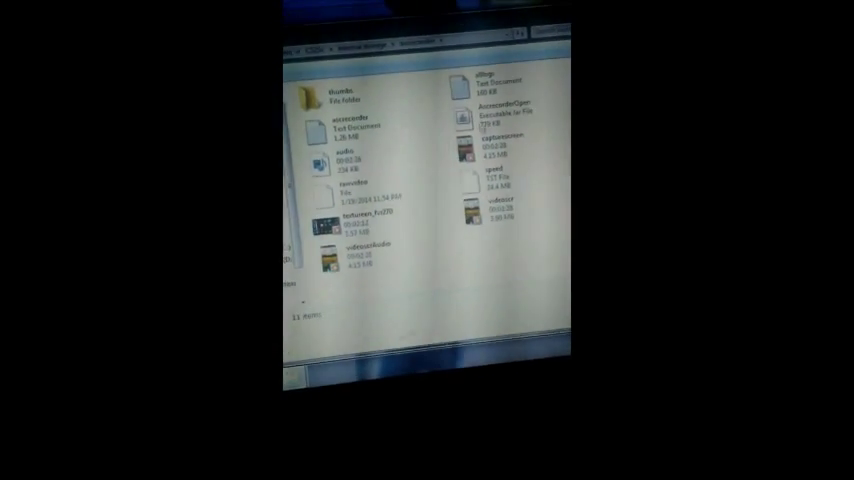
Launch the Ascrecorder PC tool so the connected phone shows as online.
click(508, 280)
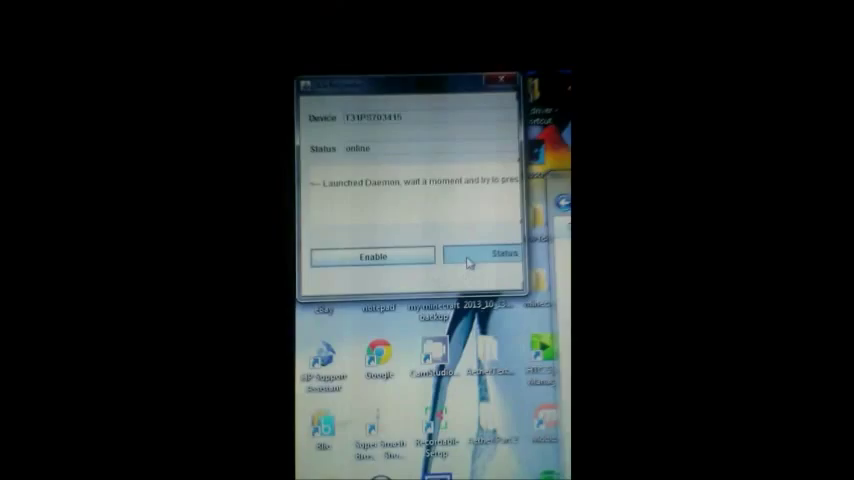
Enable Ascrecorder on the connected phone so the status reports it enabled.
click(504, 254)
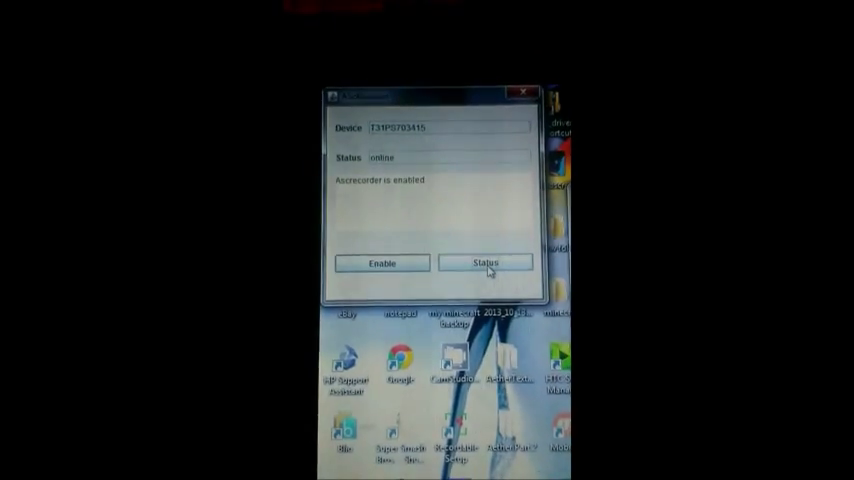